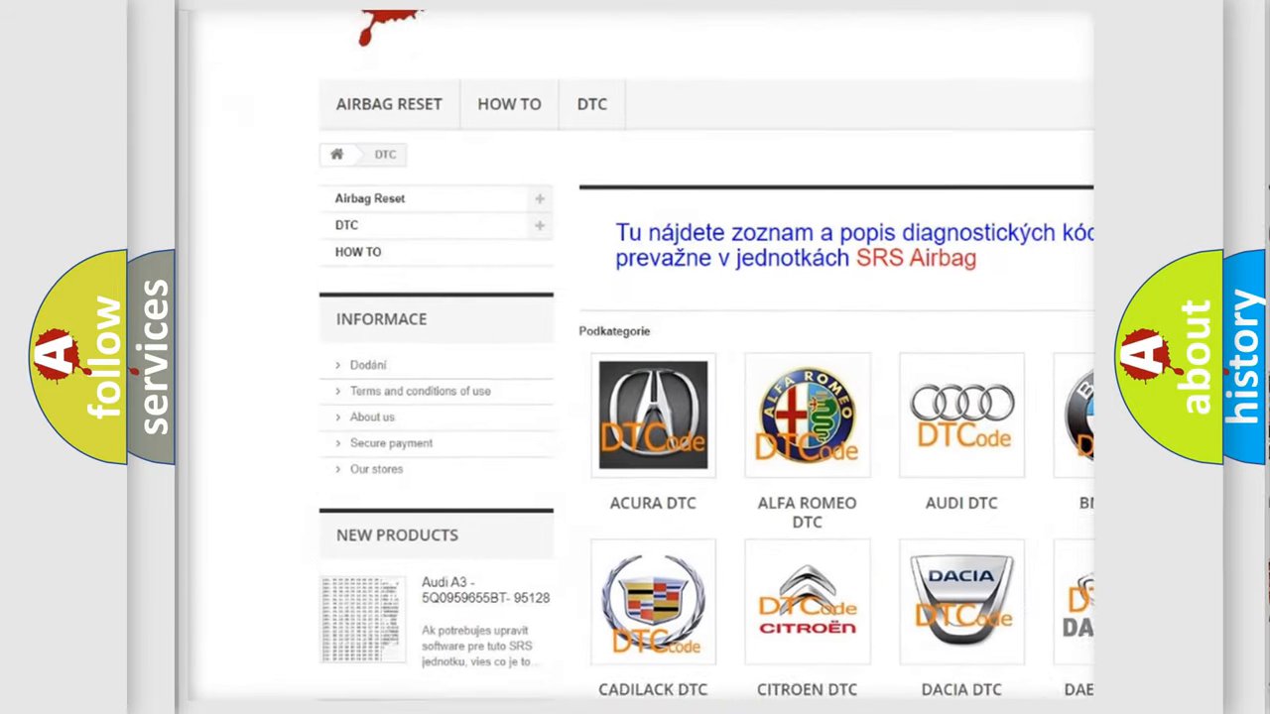
scroll(down, 3)
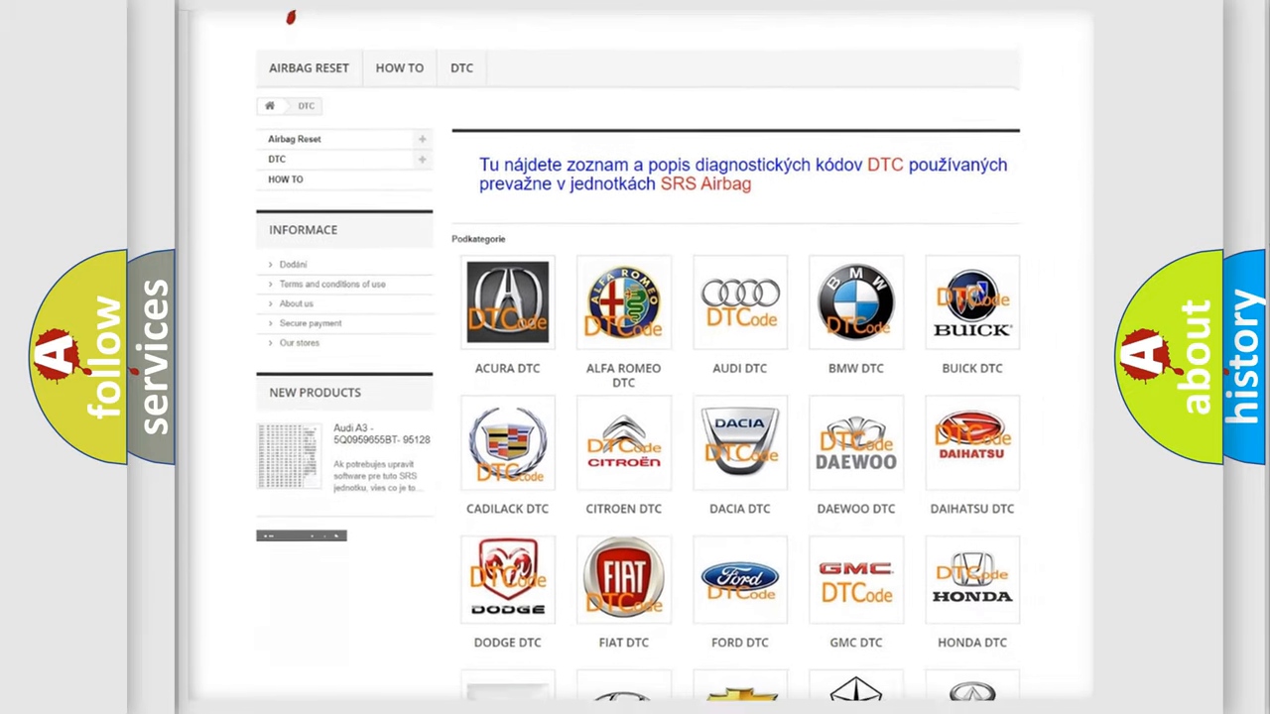
scroll(down, 3)
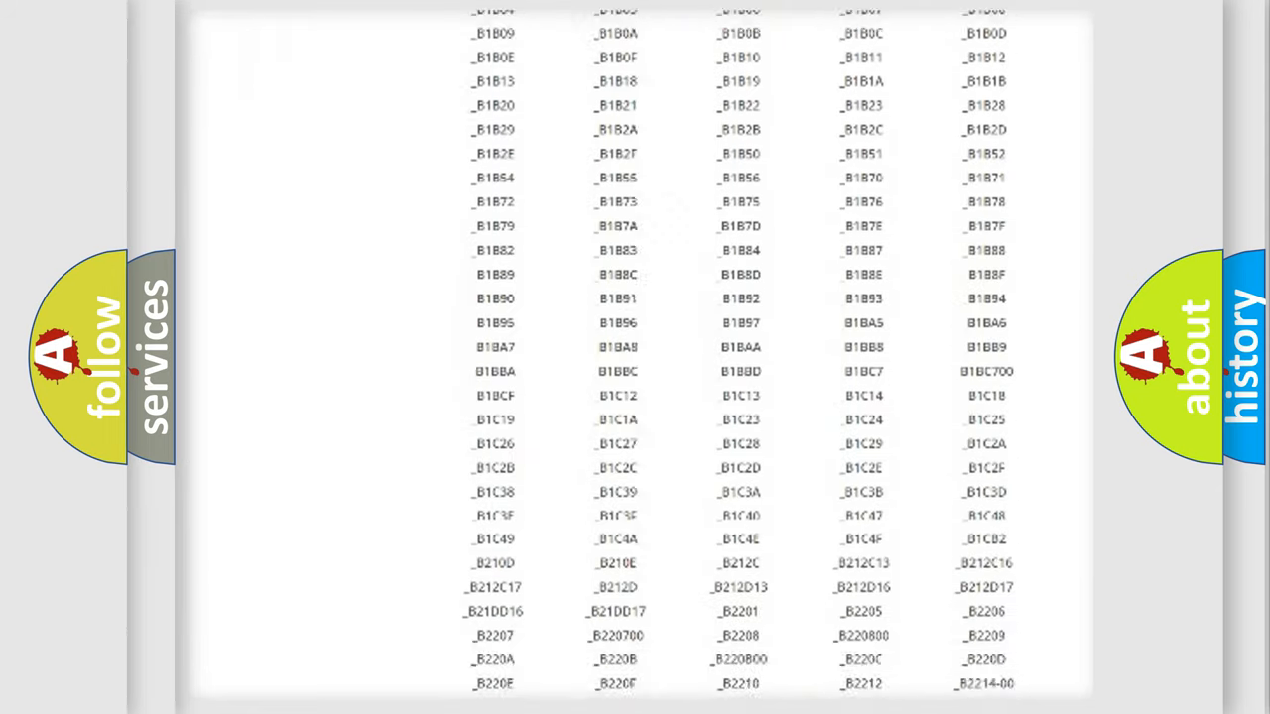
scroll(down, 3)
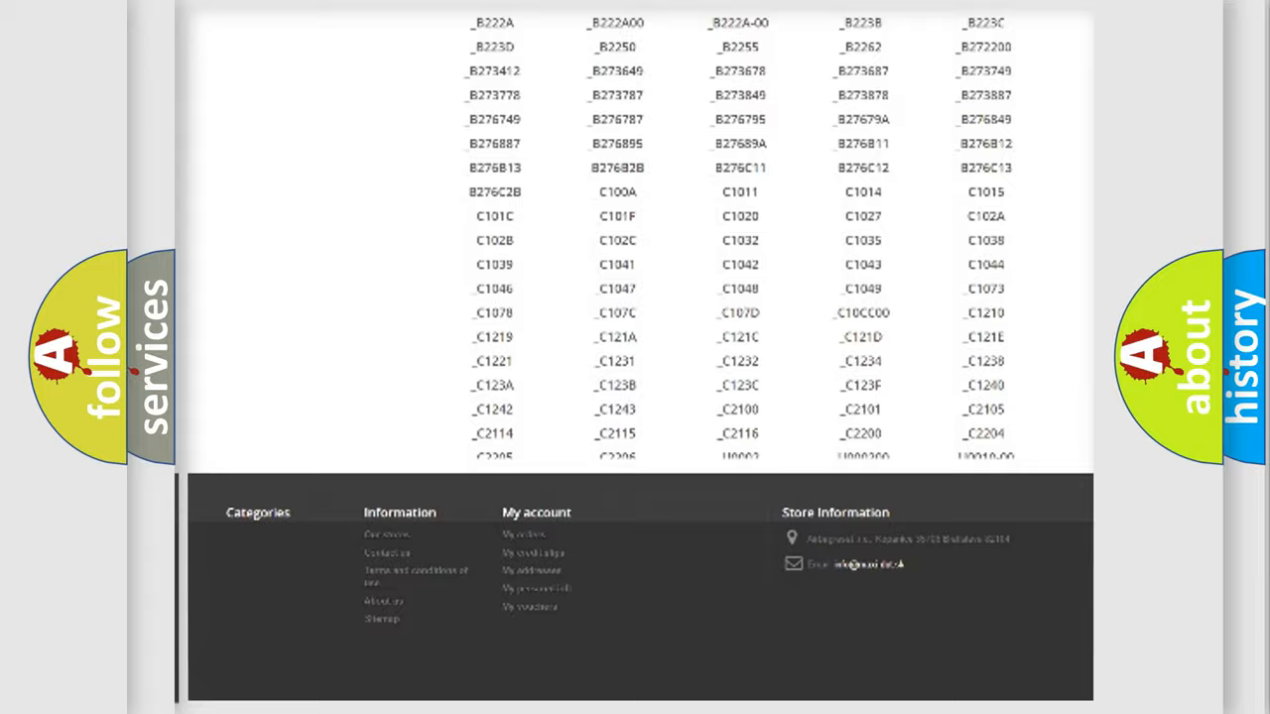